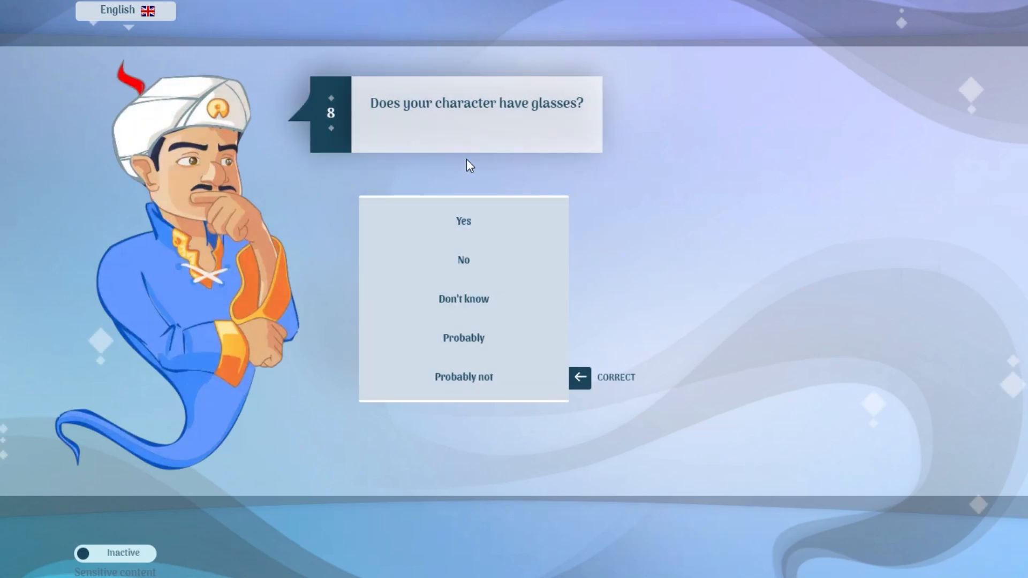
Answer the glasses and imaginary-friend questions, reject the Furious Fade guess, and continue playing.
click(463, 259)
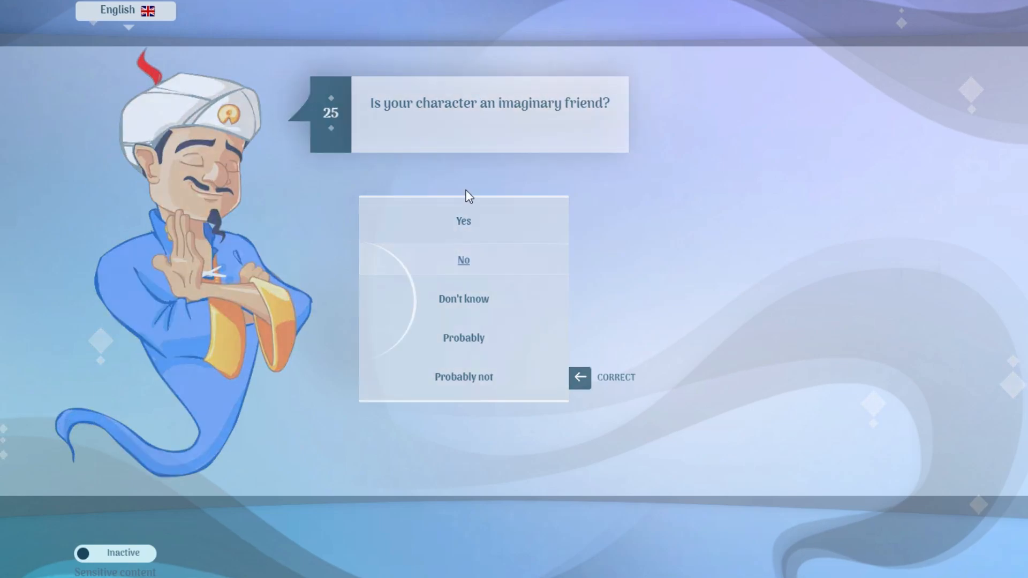
click(463, 259)
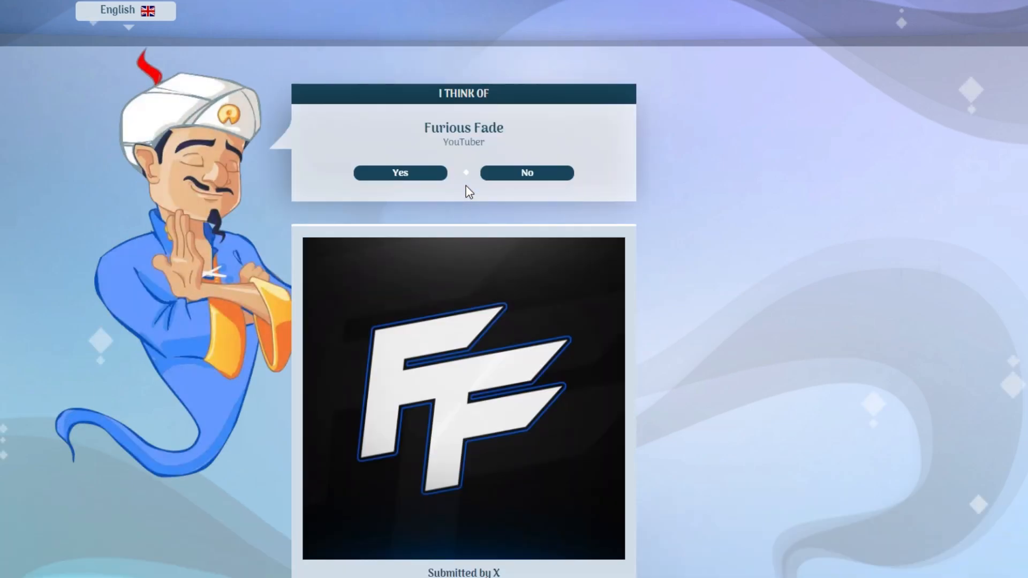
click(400, 172)
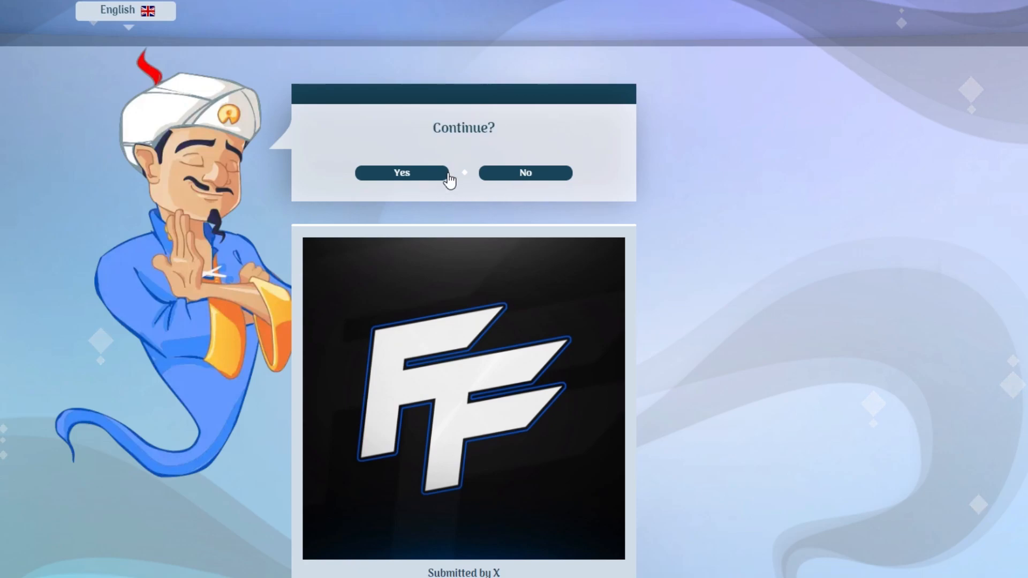
click(401, 172)
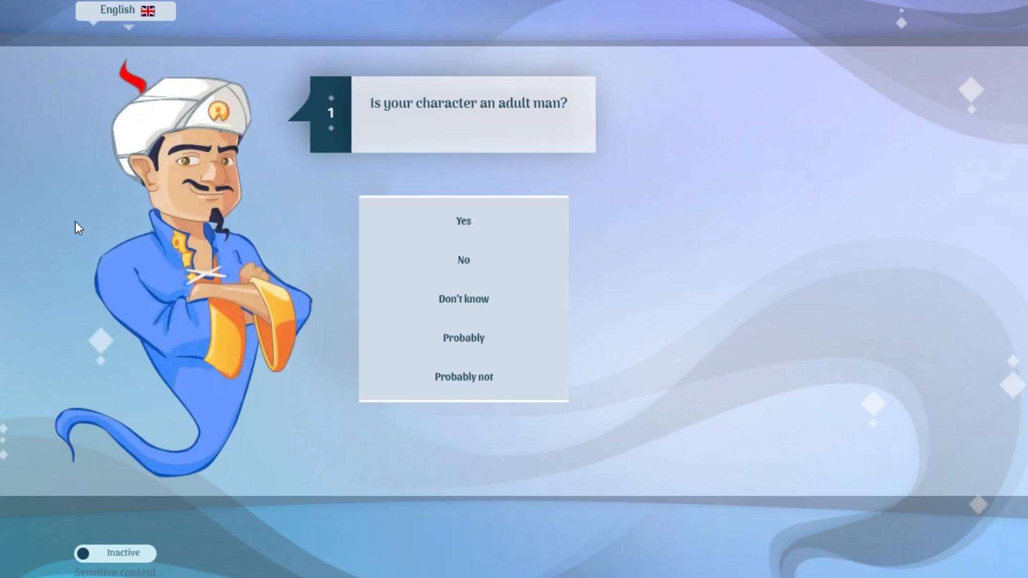
mouse_move(374, 248)
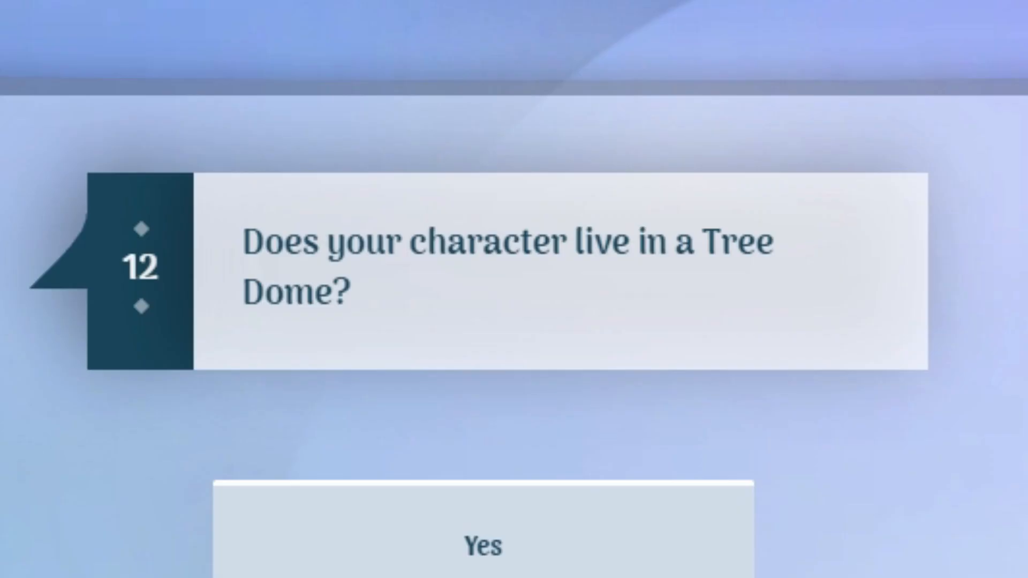
Answer the Tree Dome and 600k YouTube subscribers questions in the new round.
click(482, 546)
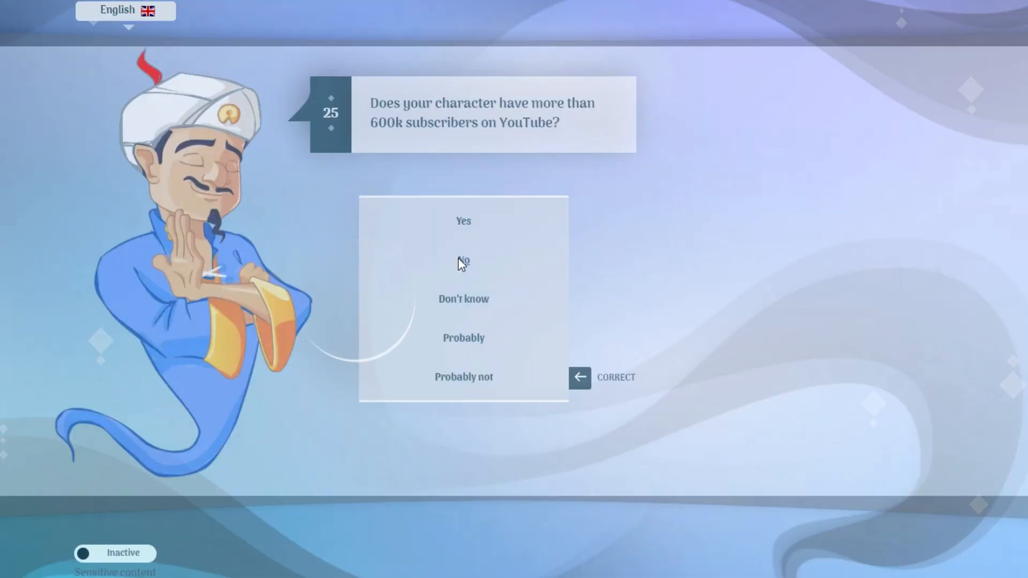
click(463, 262)
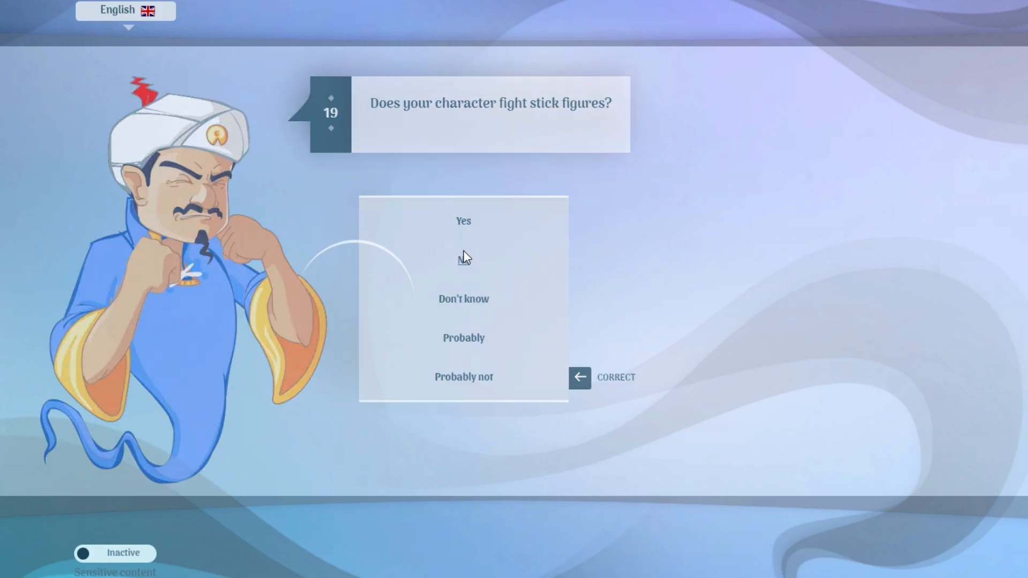
Answer No to stick figures and master's degree, and Yes to purple.
click(463, 259)
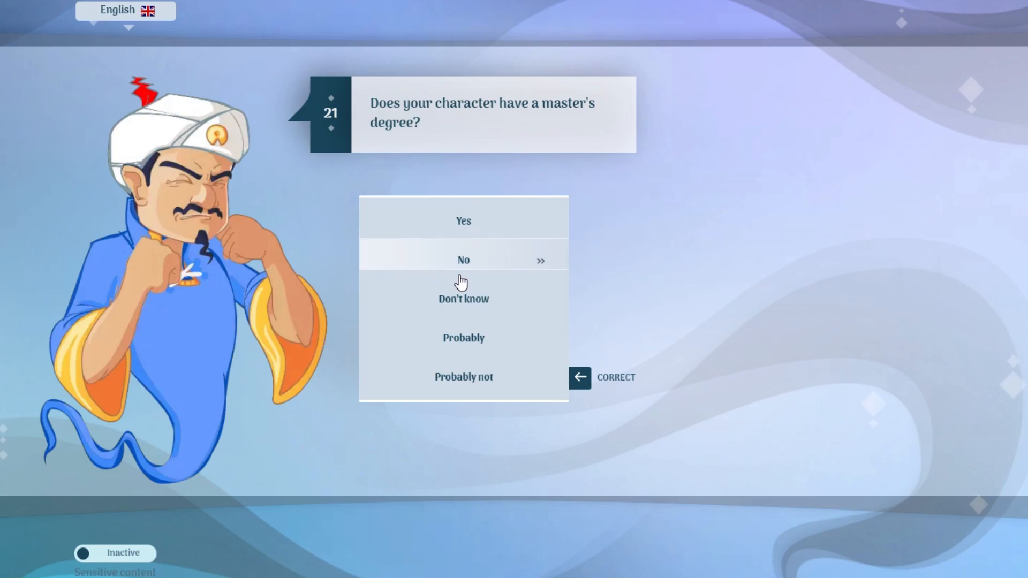
click(463, 260)
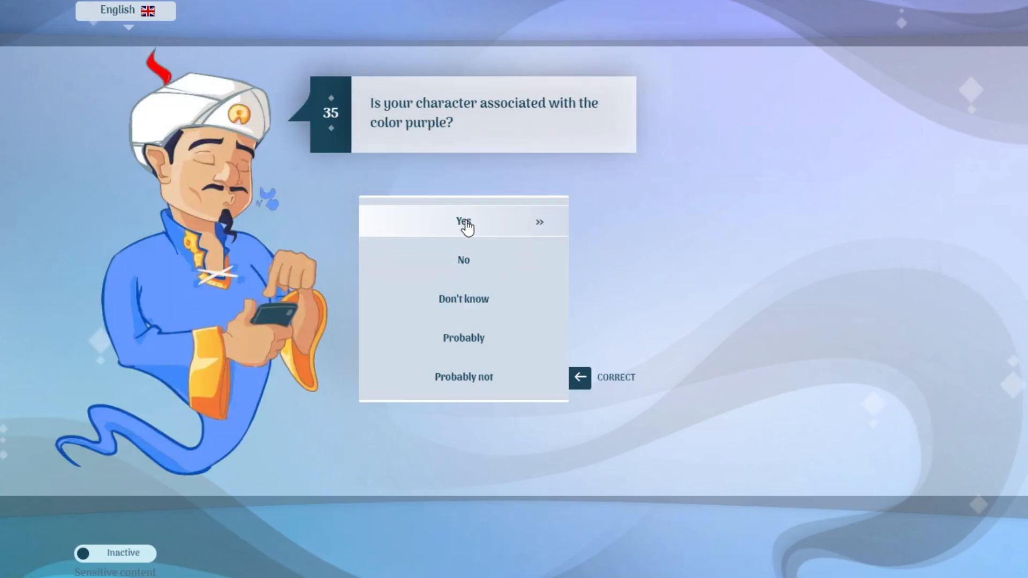
click(463, 222)
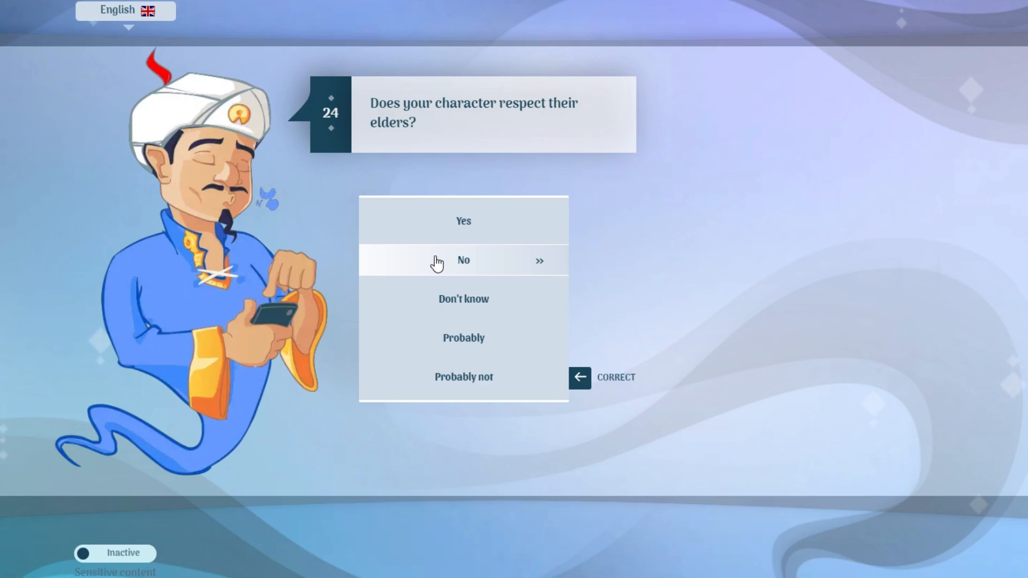
Answer the respecting-elders and obsession-with-red questions.
click(463, 260)
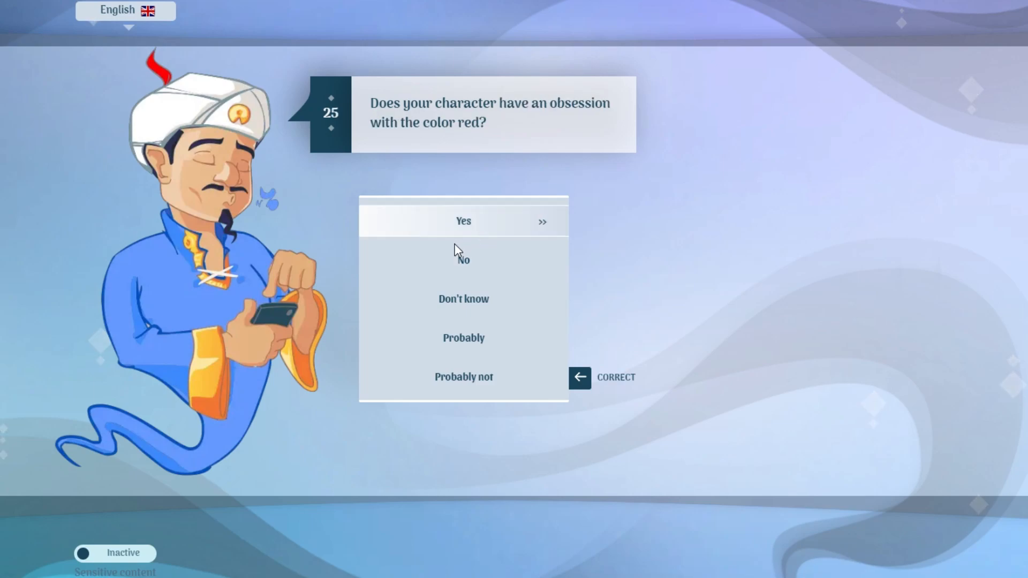
mouse_move(462, 260)
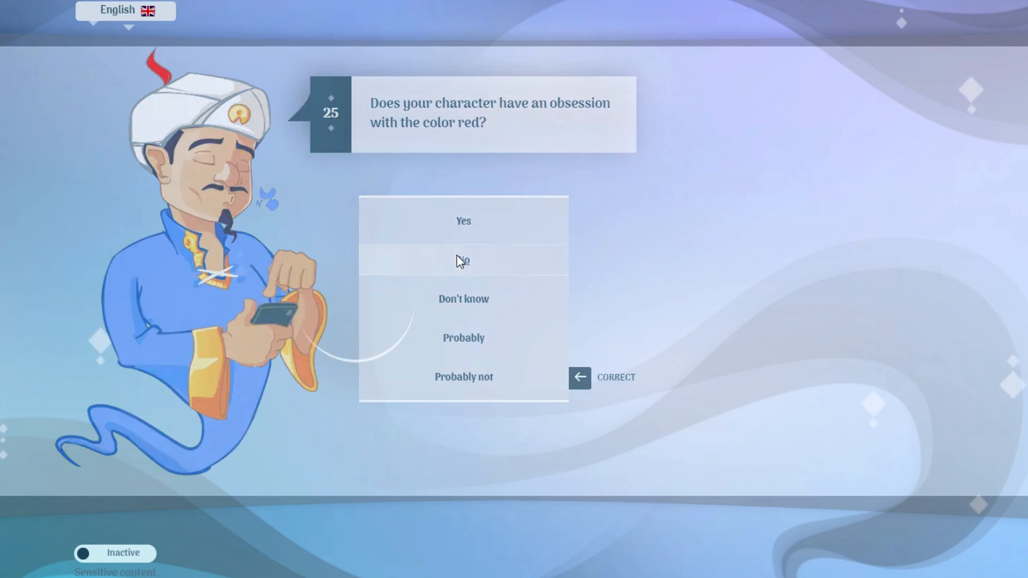
click(463, 261)
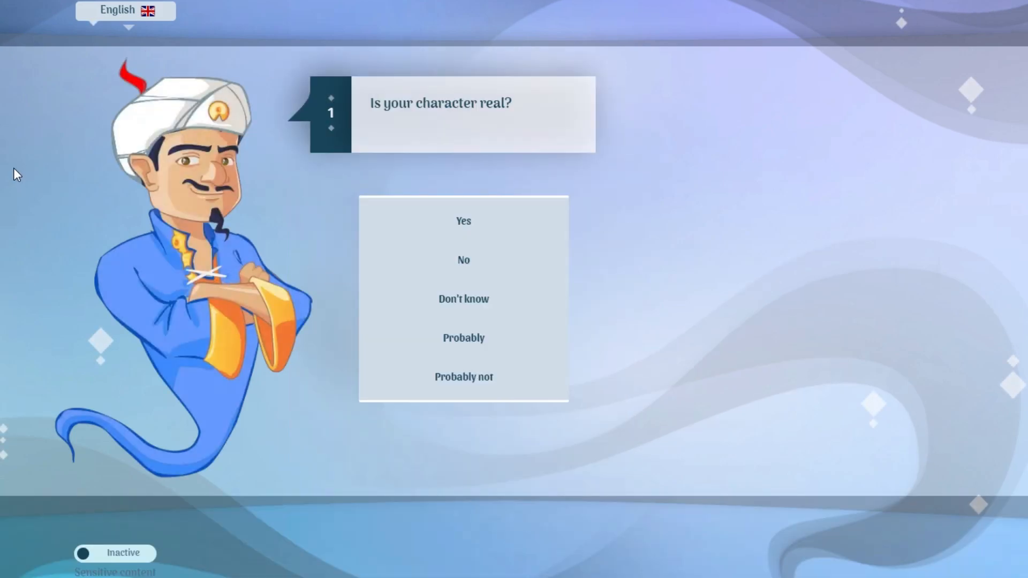
Answer 'Is your character real?' and turn down the Tonde Gamer guess.
click(463, 260)
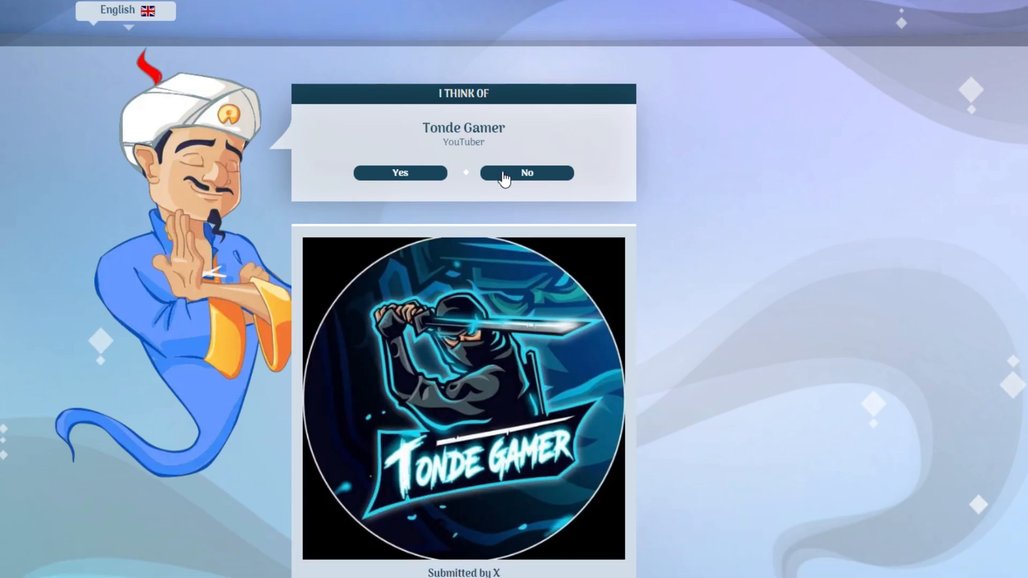
click(526, 173)
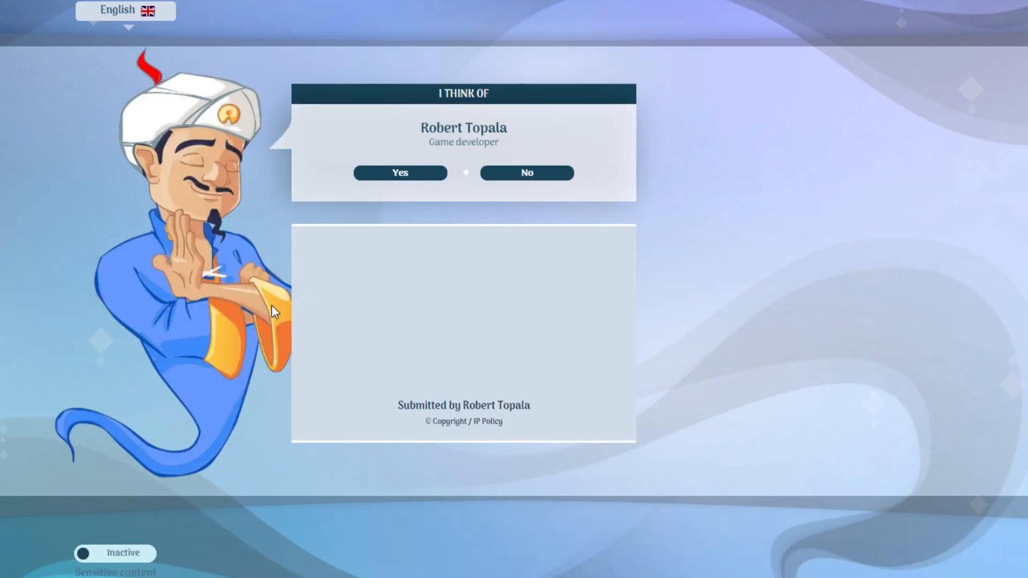